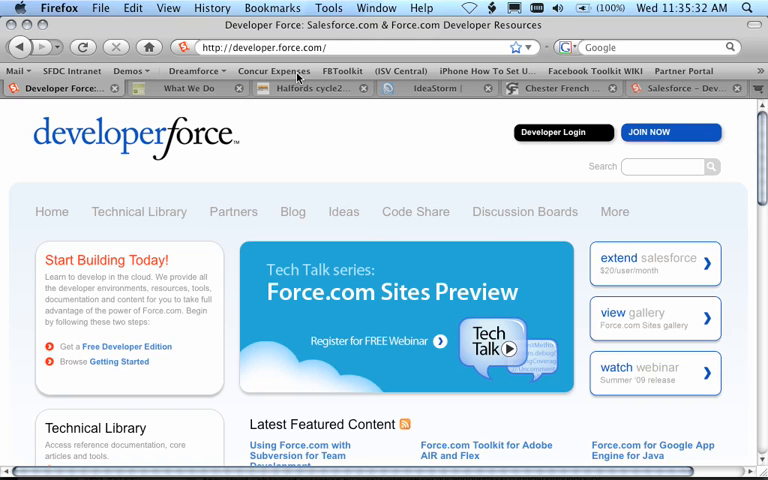
mouse_move(233, 113)
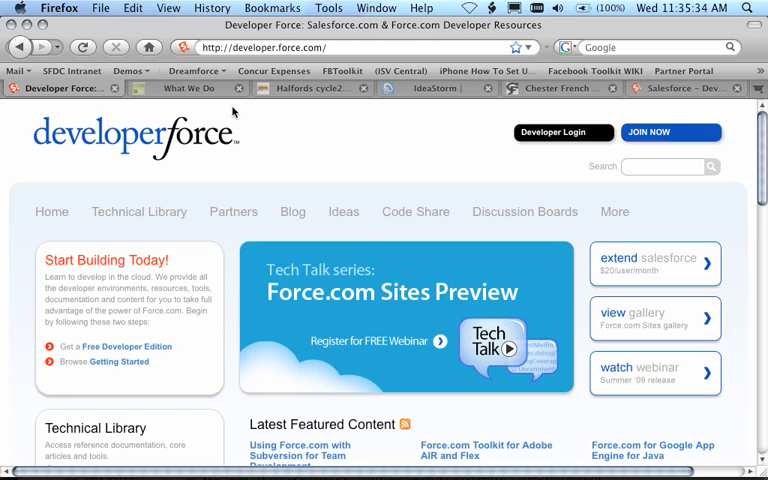
Step: Switch Firefox from Developer Force to the open Stantive Technologies 'What We Do' tab
click(188, 88)
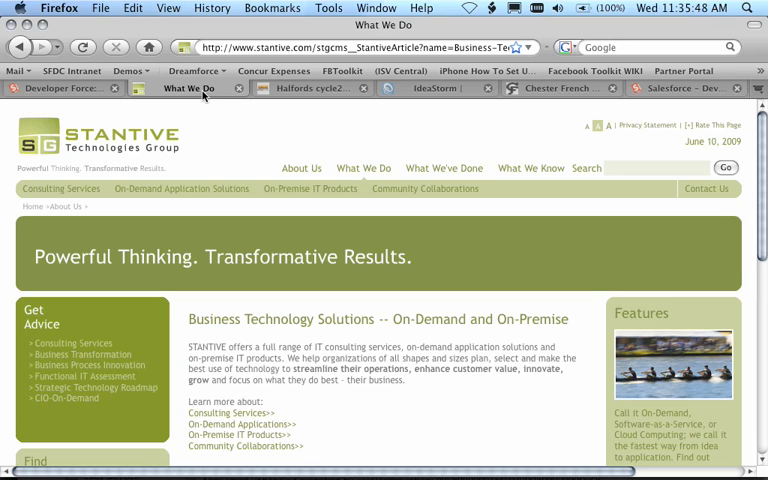
Step: Browse Stantive's What We Do and About Us pages, then go to the Halfords cycle2work tab
click(363, 167)
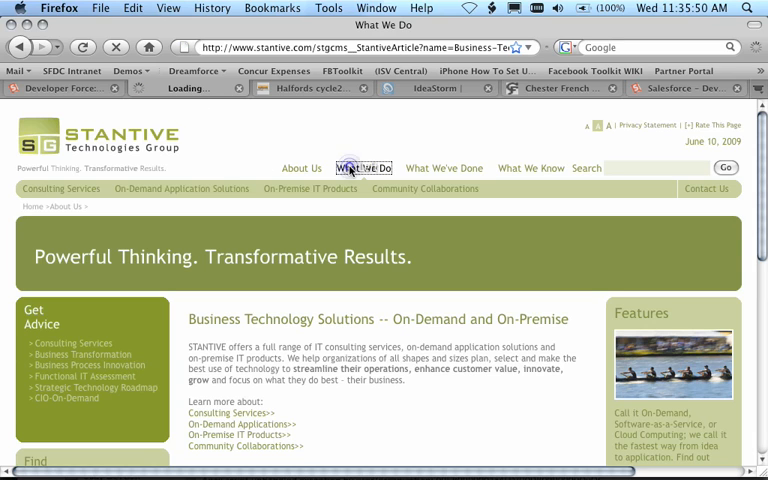
click(363, 168)
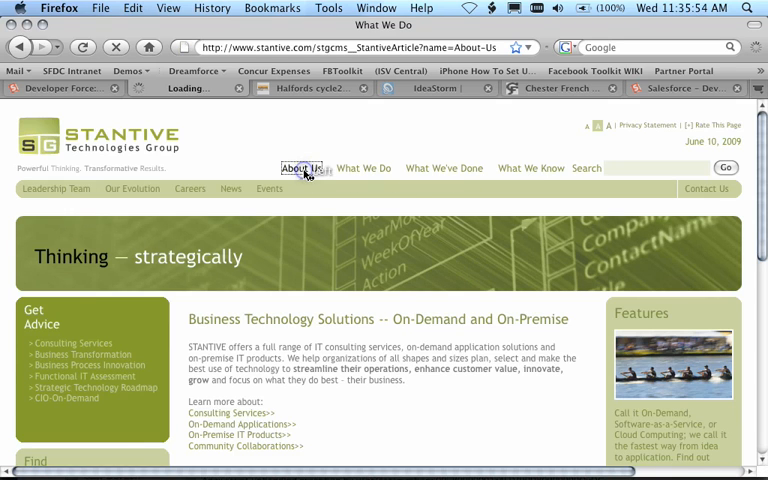
click(301, 167)
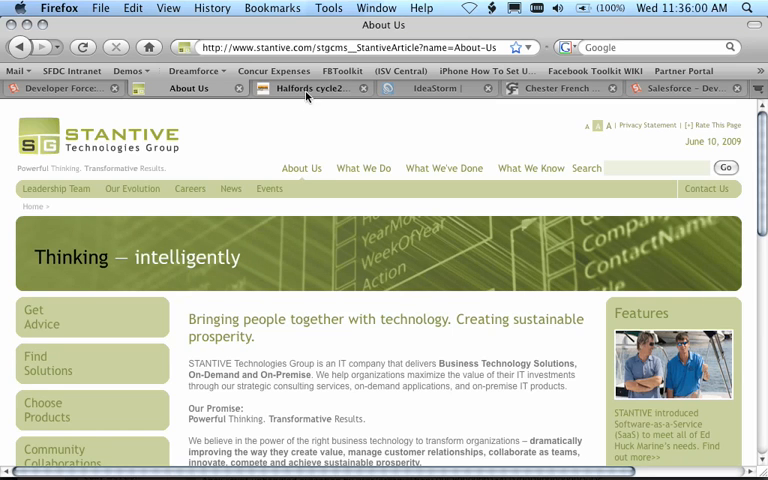
click(308, 88)
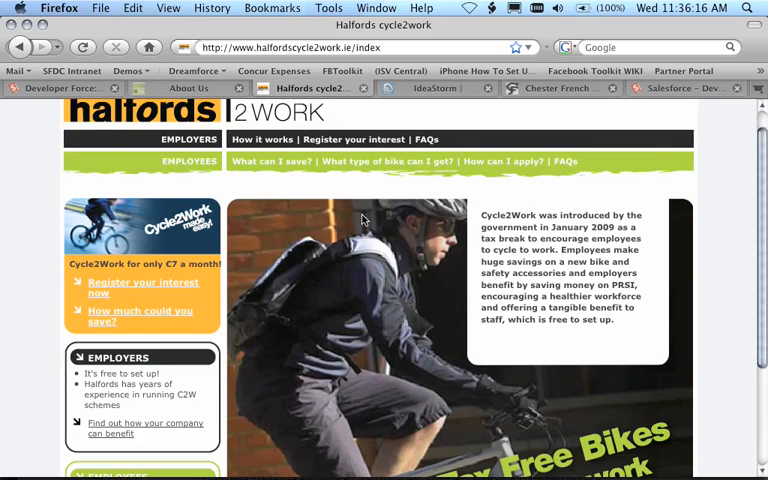
Step: Open the cycle2work 'Register your interest now' page on the Halfords site
click(144, 275)
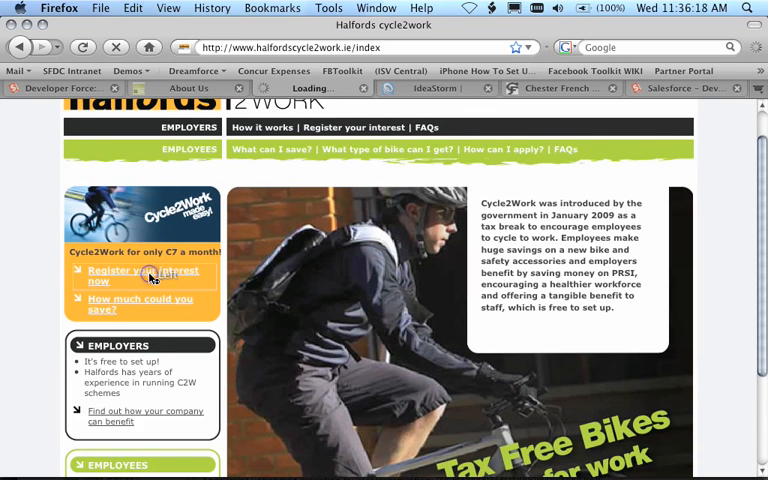
click(145, 276)
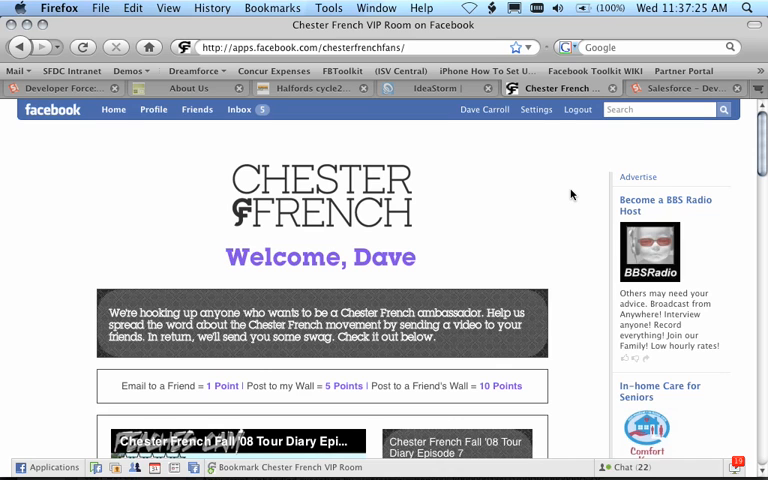
Step: Scroll through the Chester French VIP Room videos, then go to the Salesforce Developer Edition tab
scroll(down, 3)
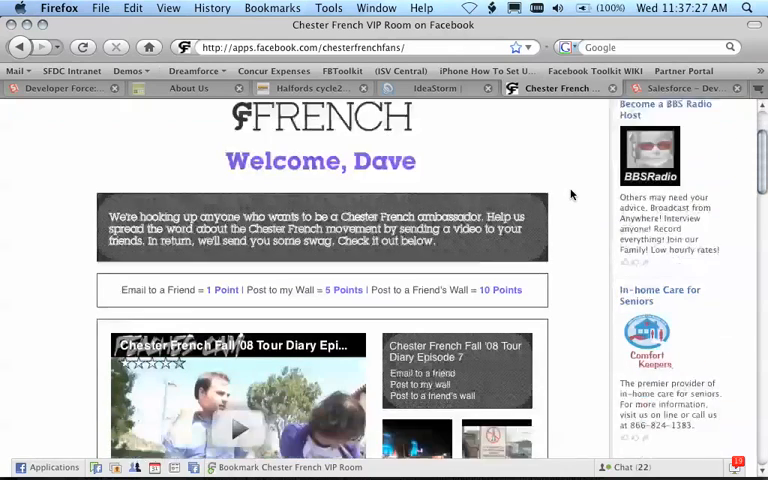
scroll(down, 3)
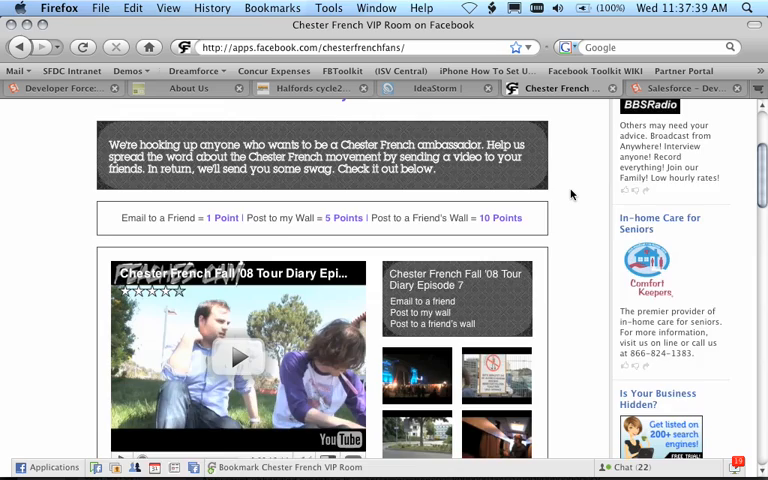
scroll(down, 3)
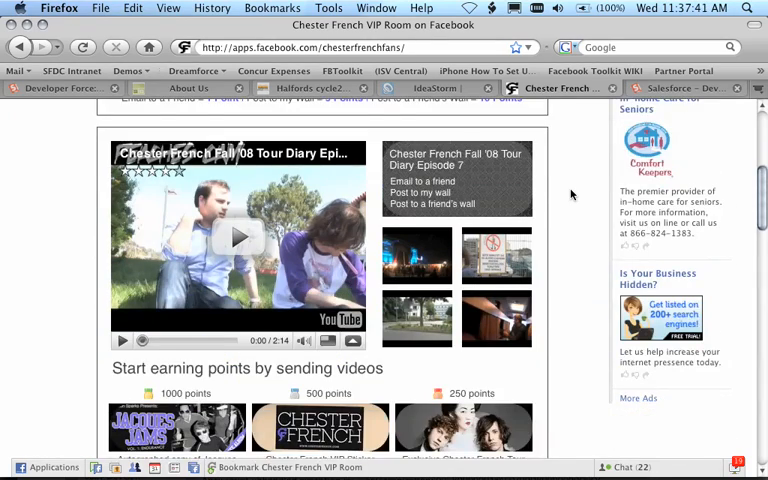
scroll(up, 3)
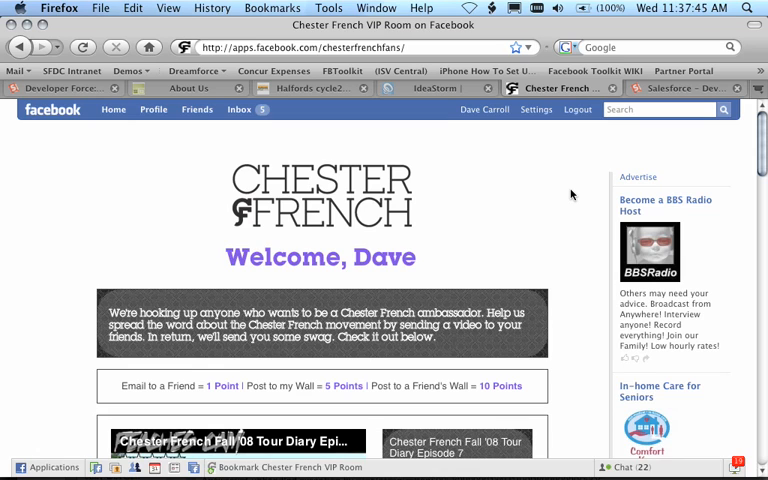
click(680, 88)
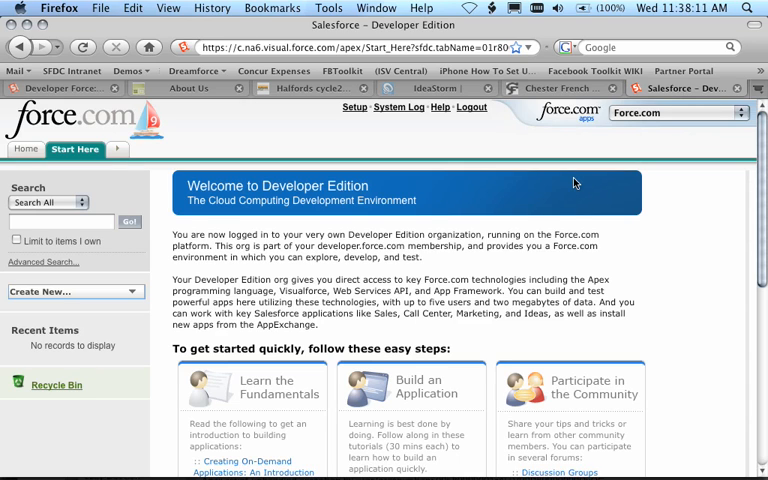
mouse_move(489, 202)
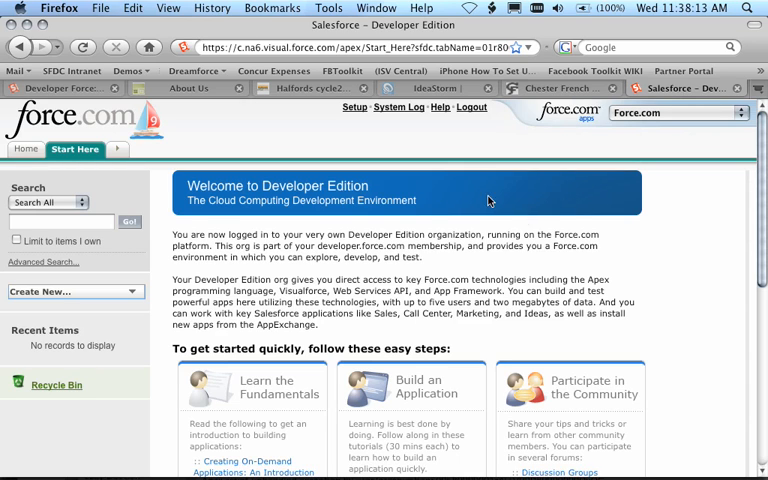
Step: From Setup, open Develop > Sites and start a New Site
click(354, 108)
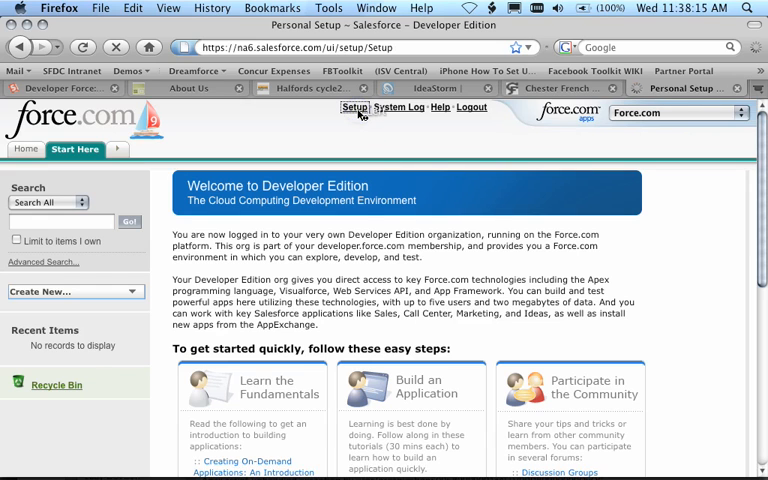
click(355, 107)
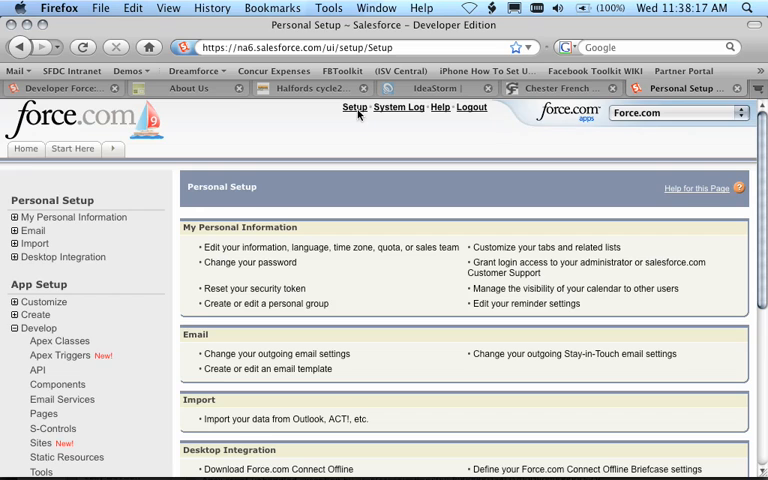
scroll(down, 3)
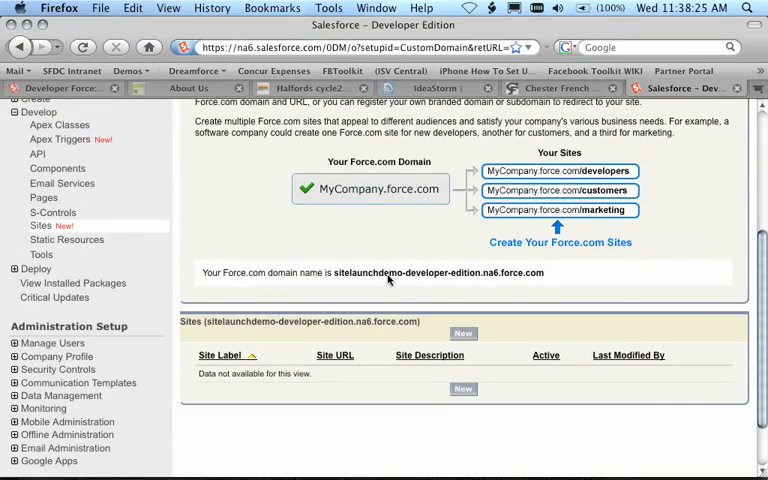
click(463, 333)
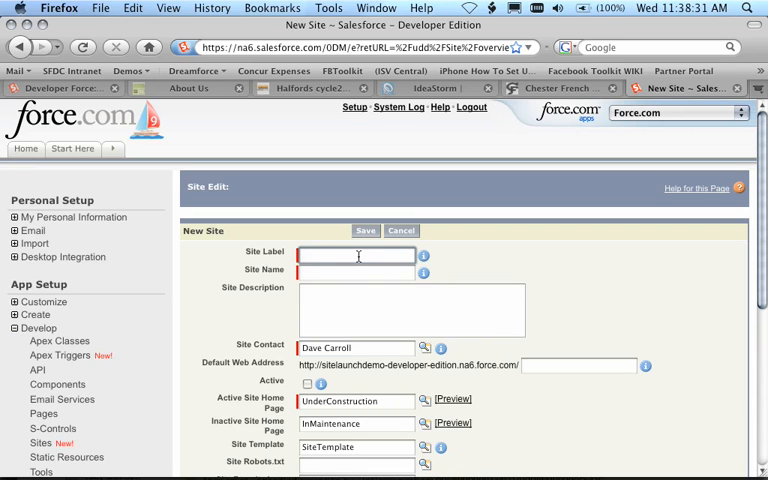
Step: Enter site label 'daves demo', tick Active, and look up 'home' as the active home page
text(daves demo)
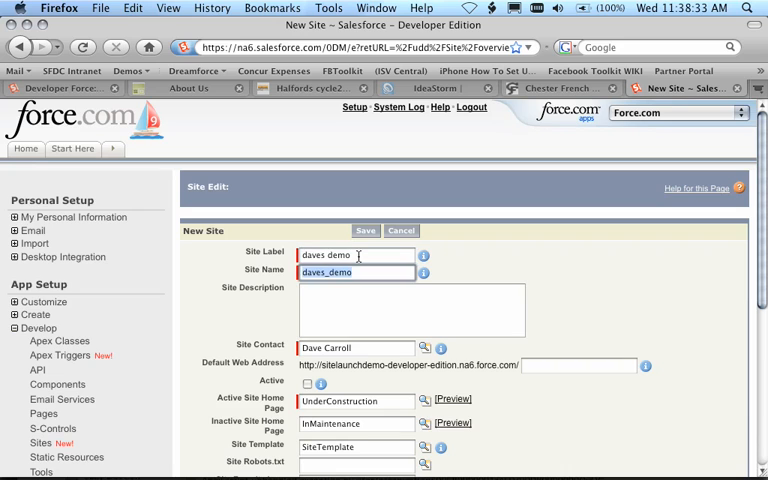
scroll(down, 3)
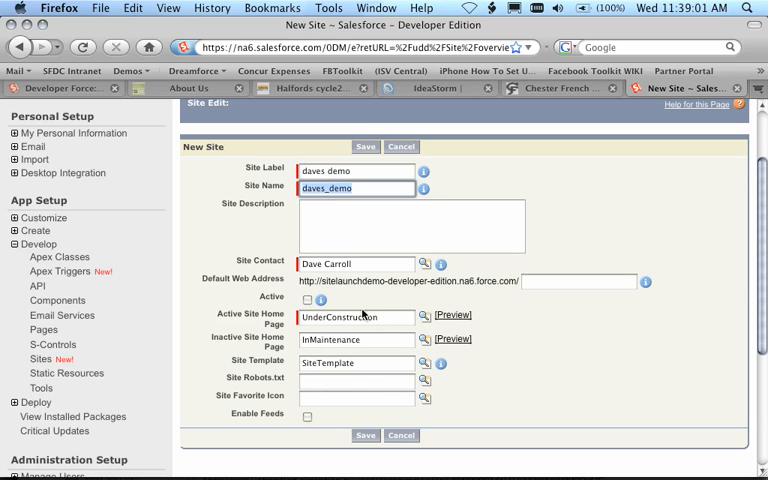
click(307, 300)
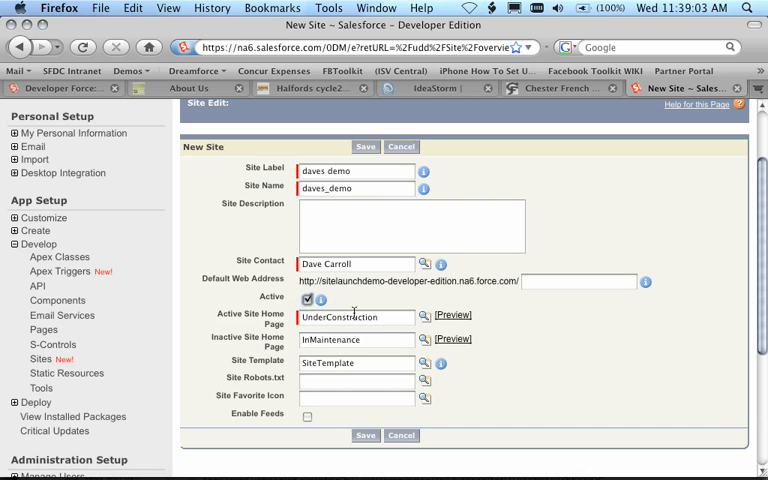
click(425, 316)
text(home)
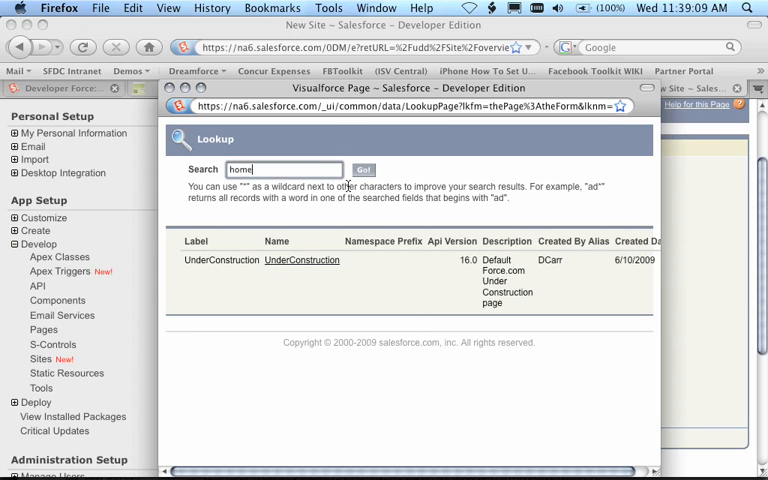
click(363, 169)
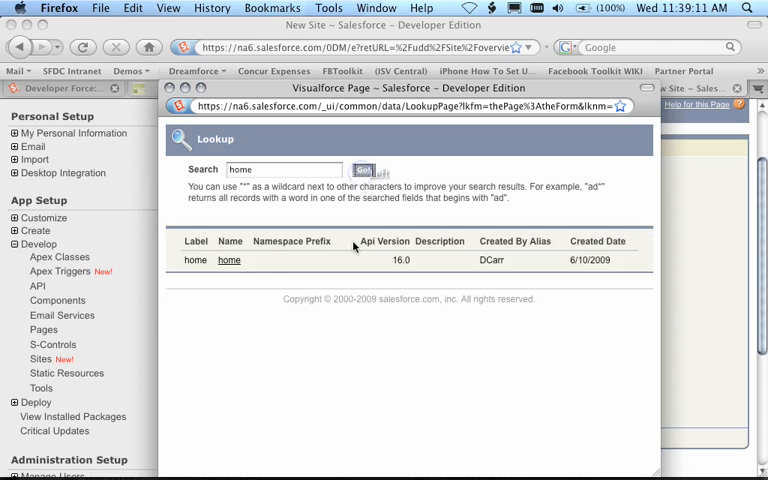
click(229, 260)
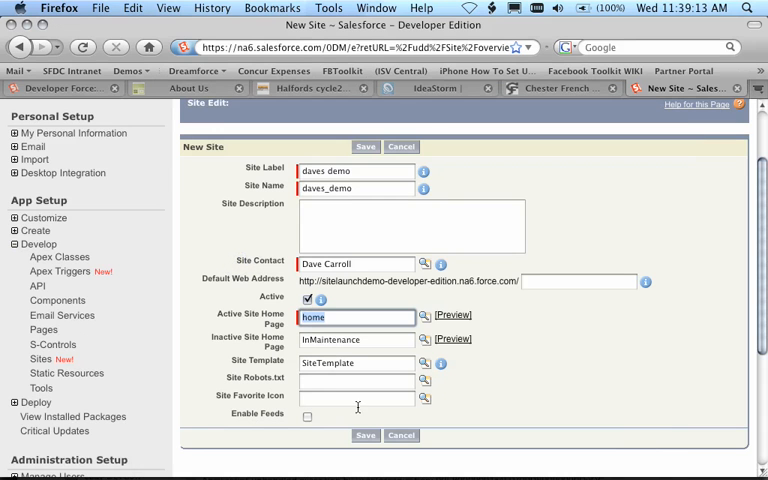
Step: Save the 'daves demo' site and go back to the Sites list
click(365, 434)
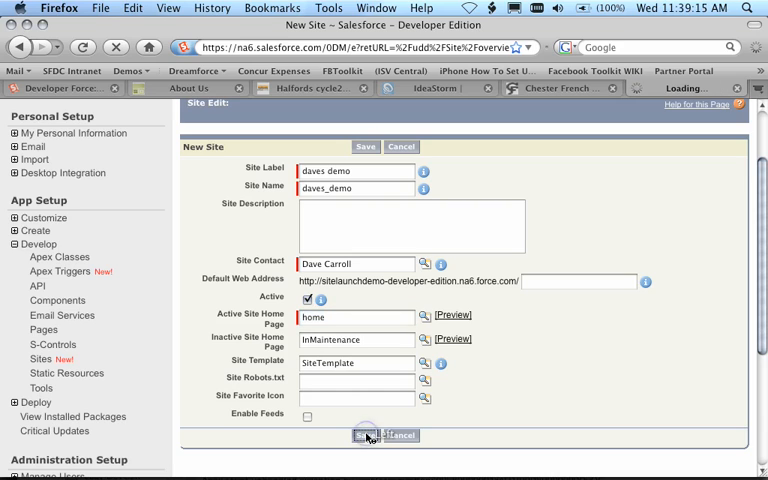
click(362, 435)
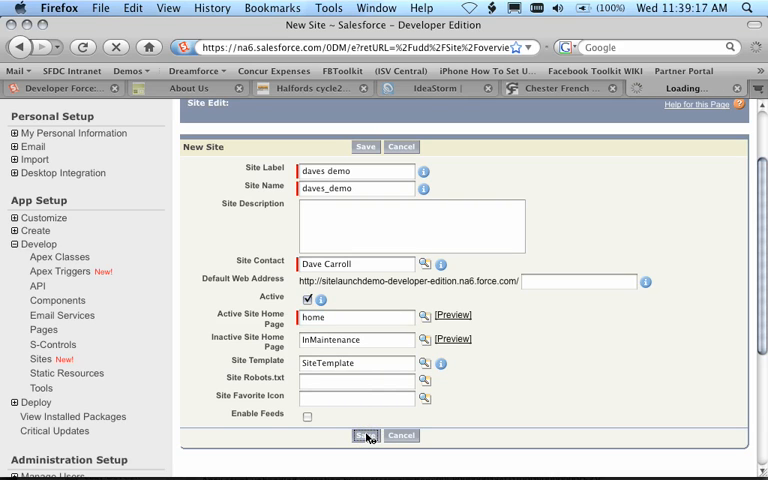
click(365, 435)
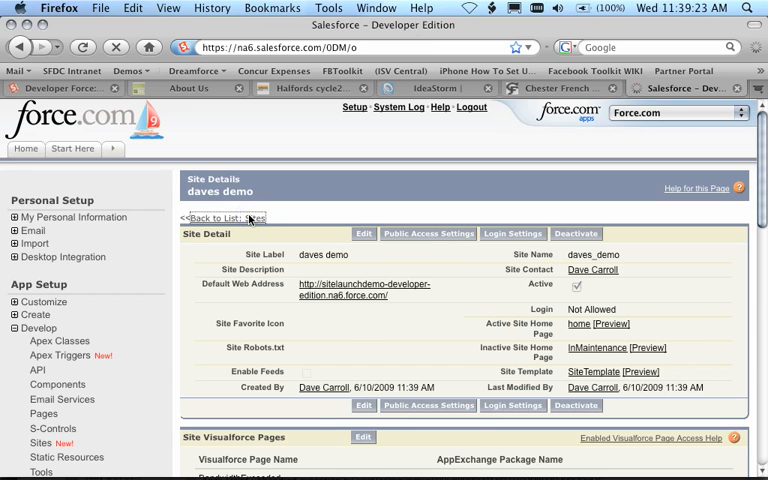
click(234, 218)
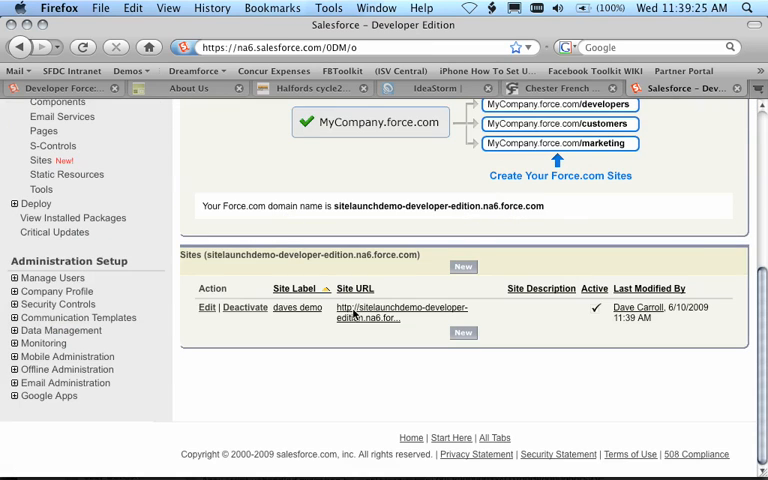